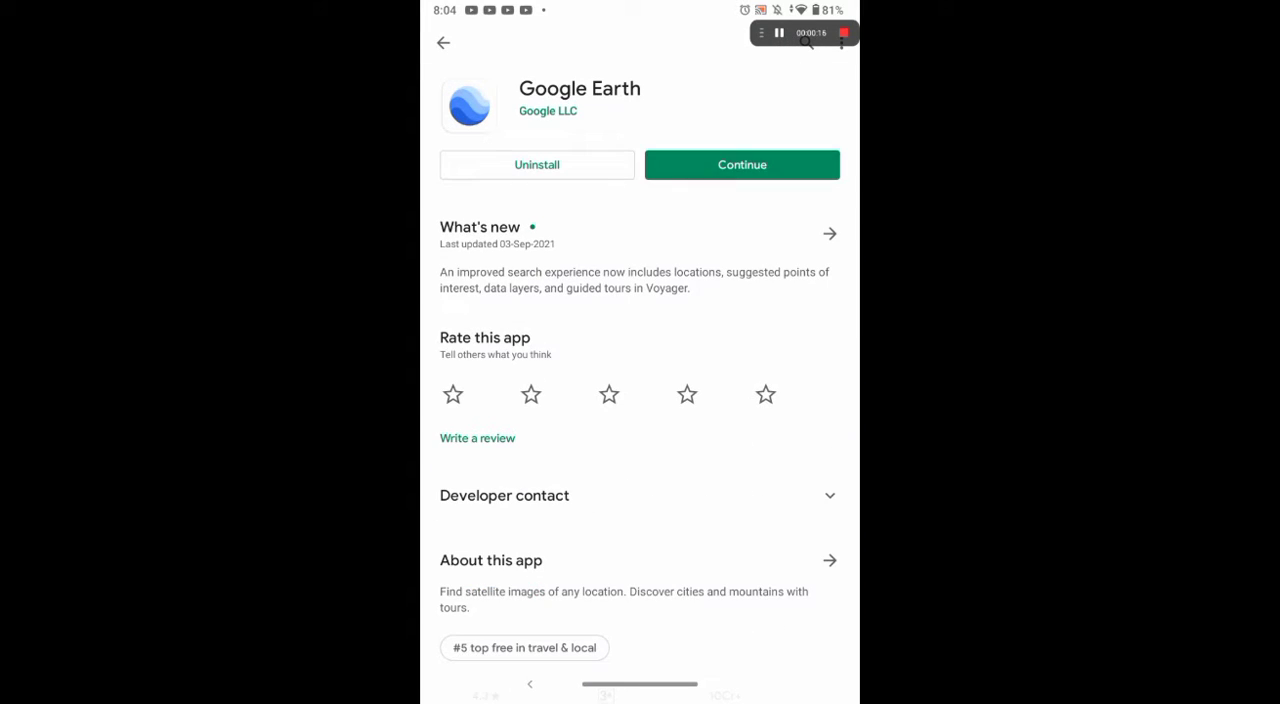
Launch the newly installed Google Earth app from its store page to reach the splash screen.
click(742, 164)
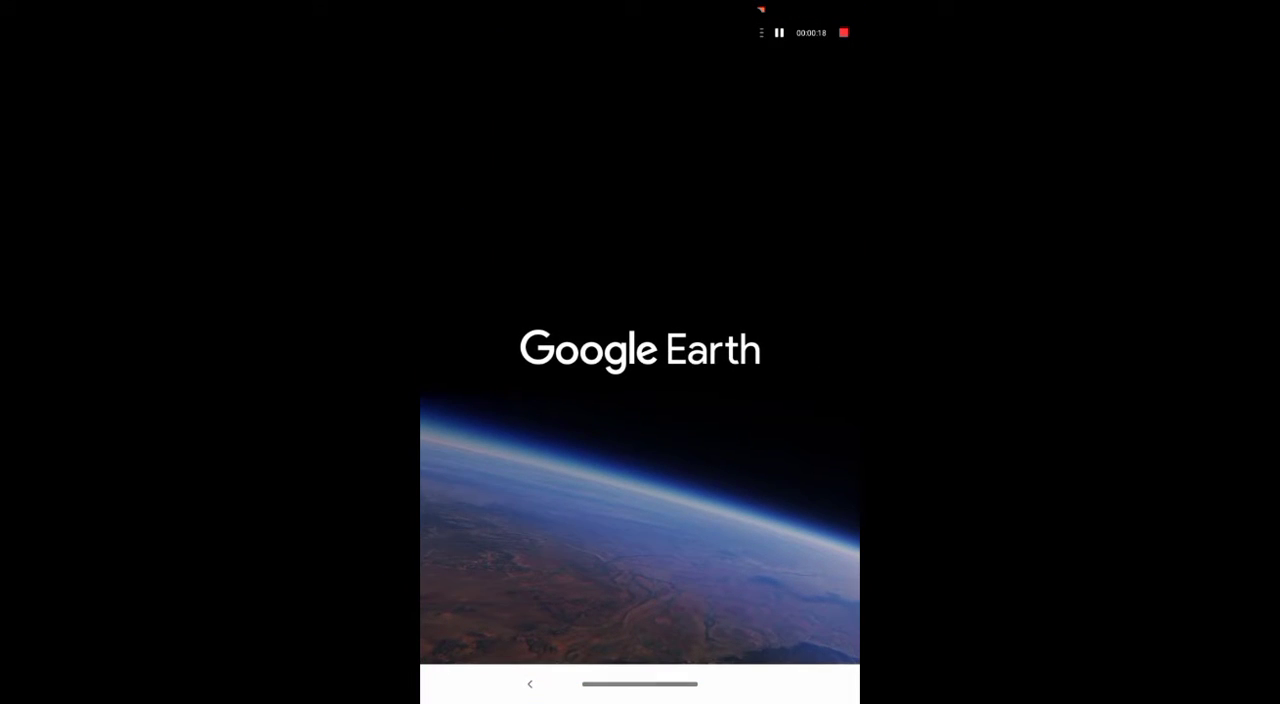